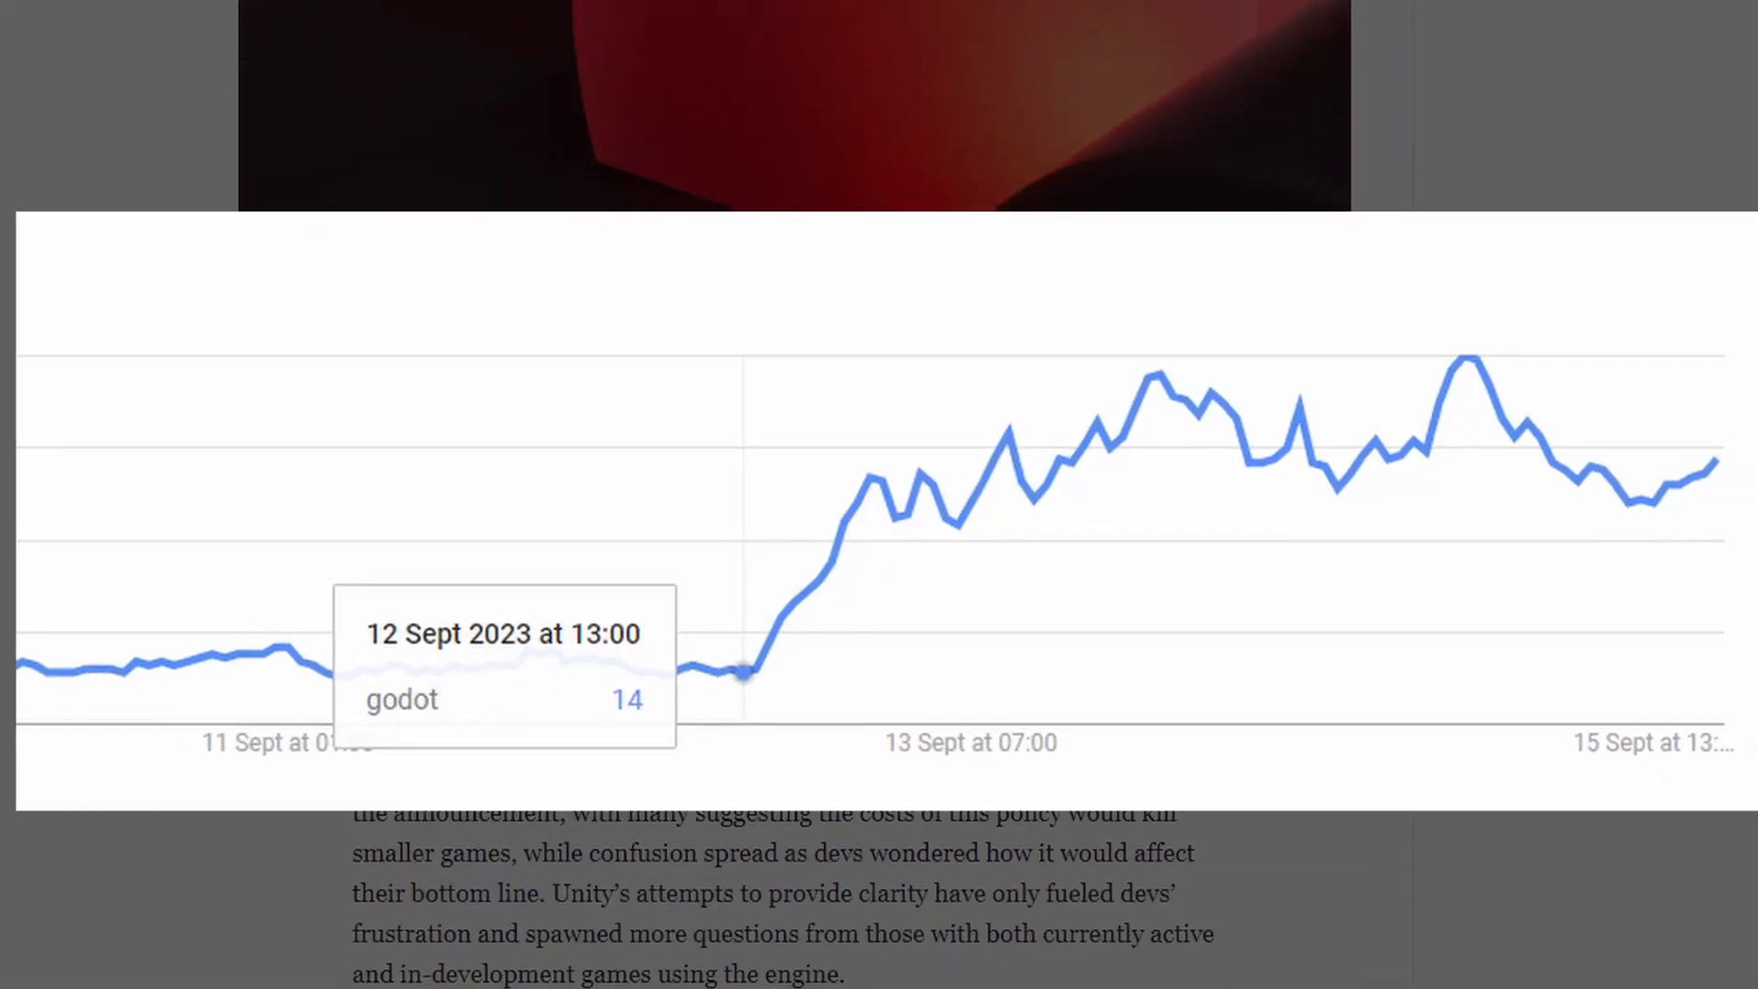
- Make the To sprite, DishMaterial texture and Godot Icon nodes visible on the 2D canvas
scroll("down", 3)
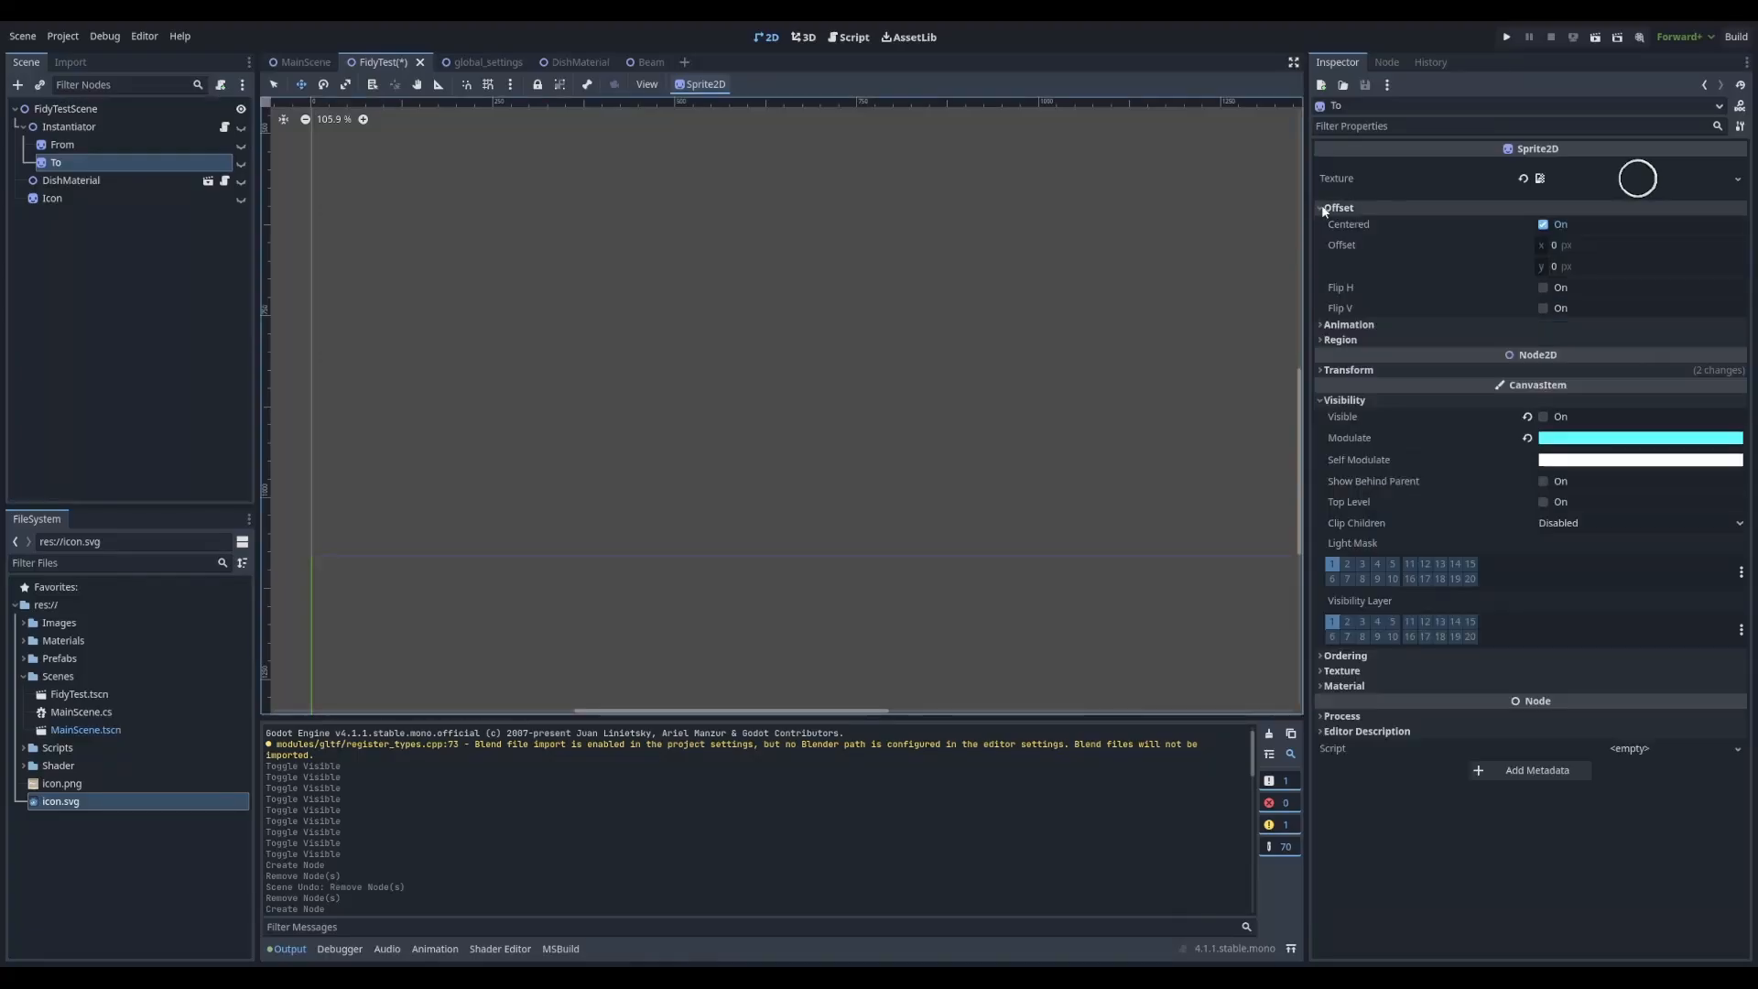
left_click(1349, 222)
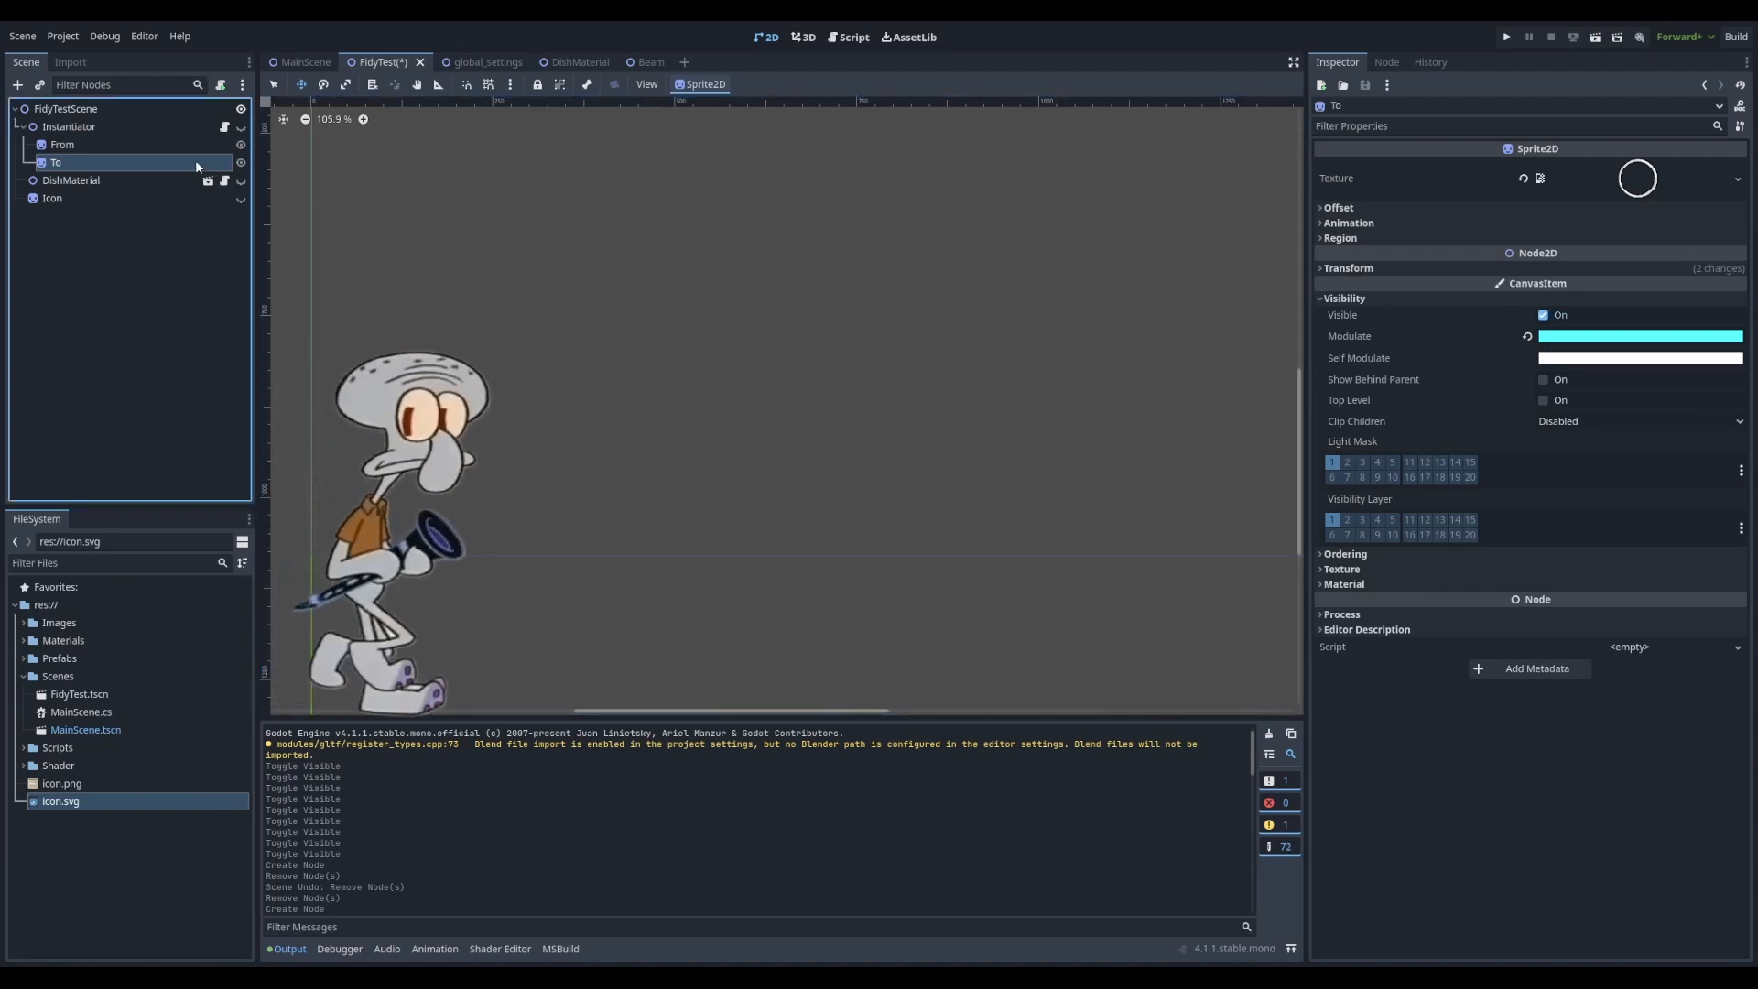
left_click(63, 142)
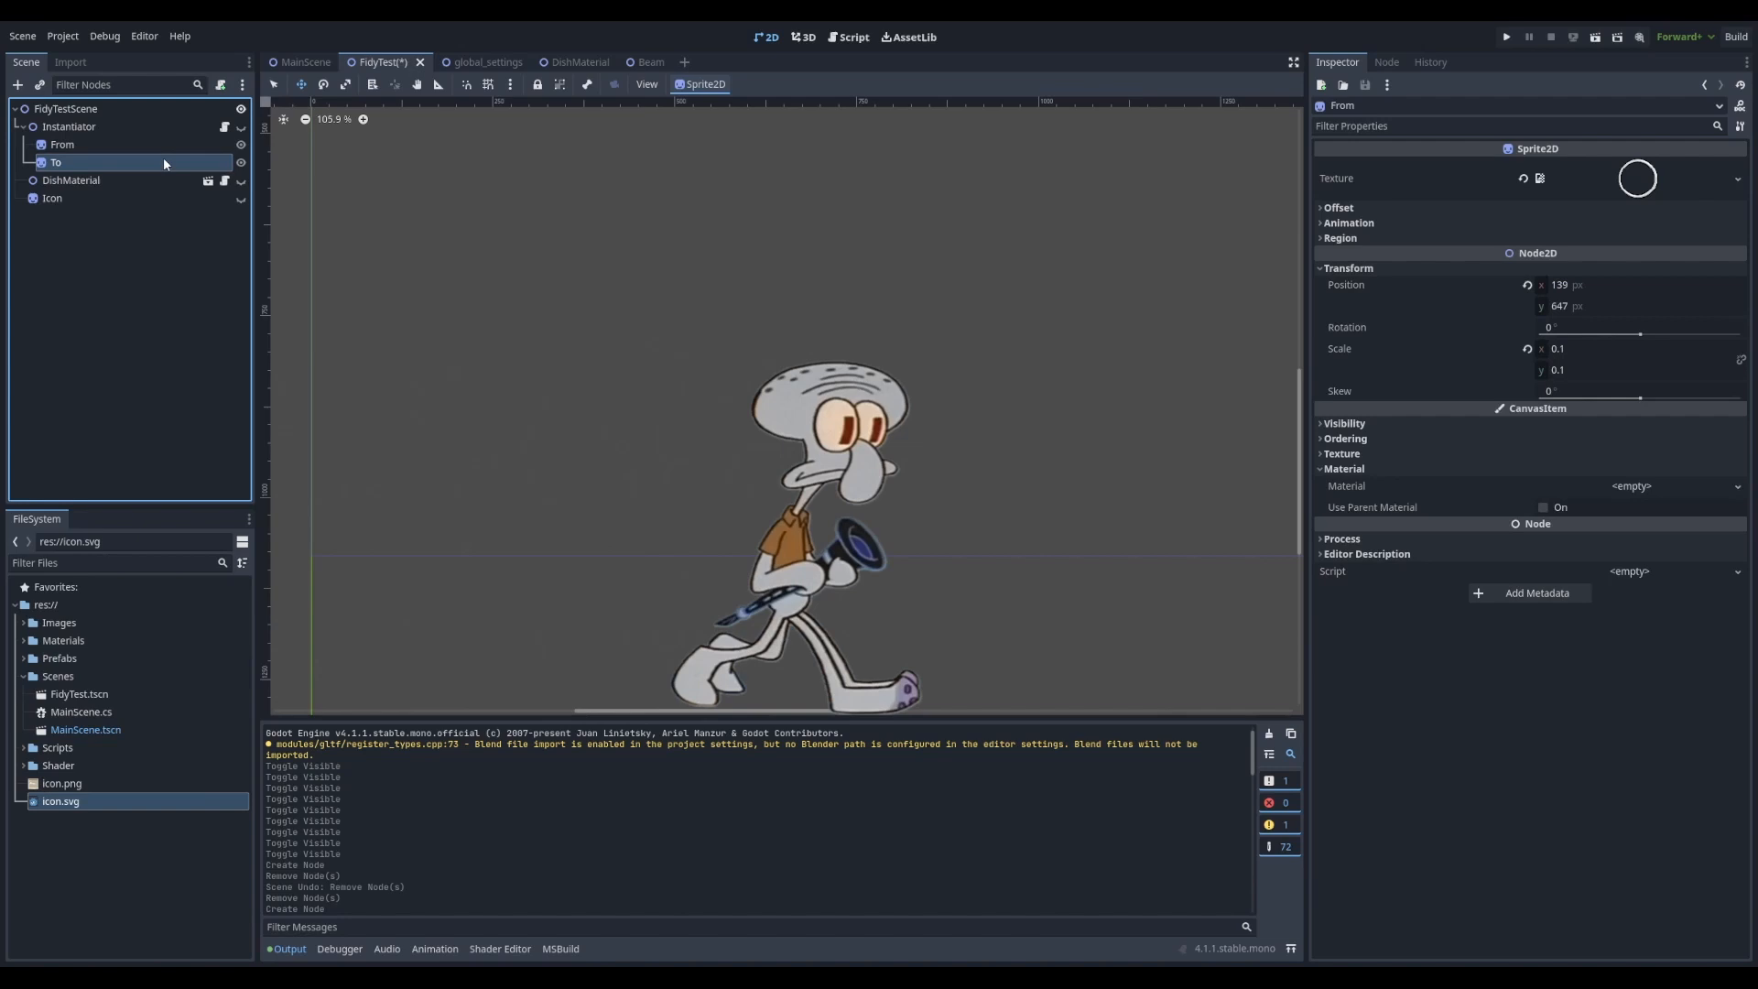
left_click(53, 161)
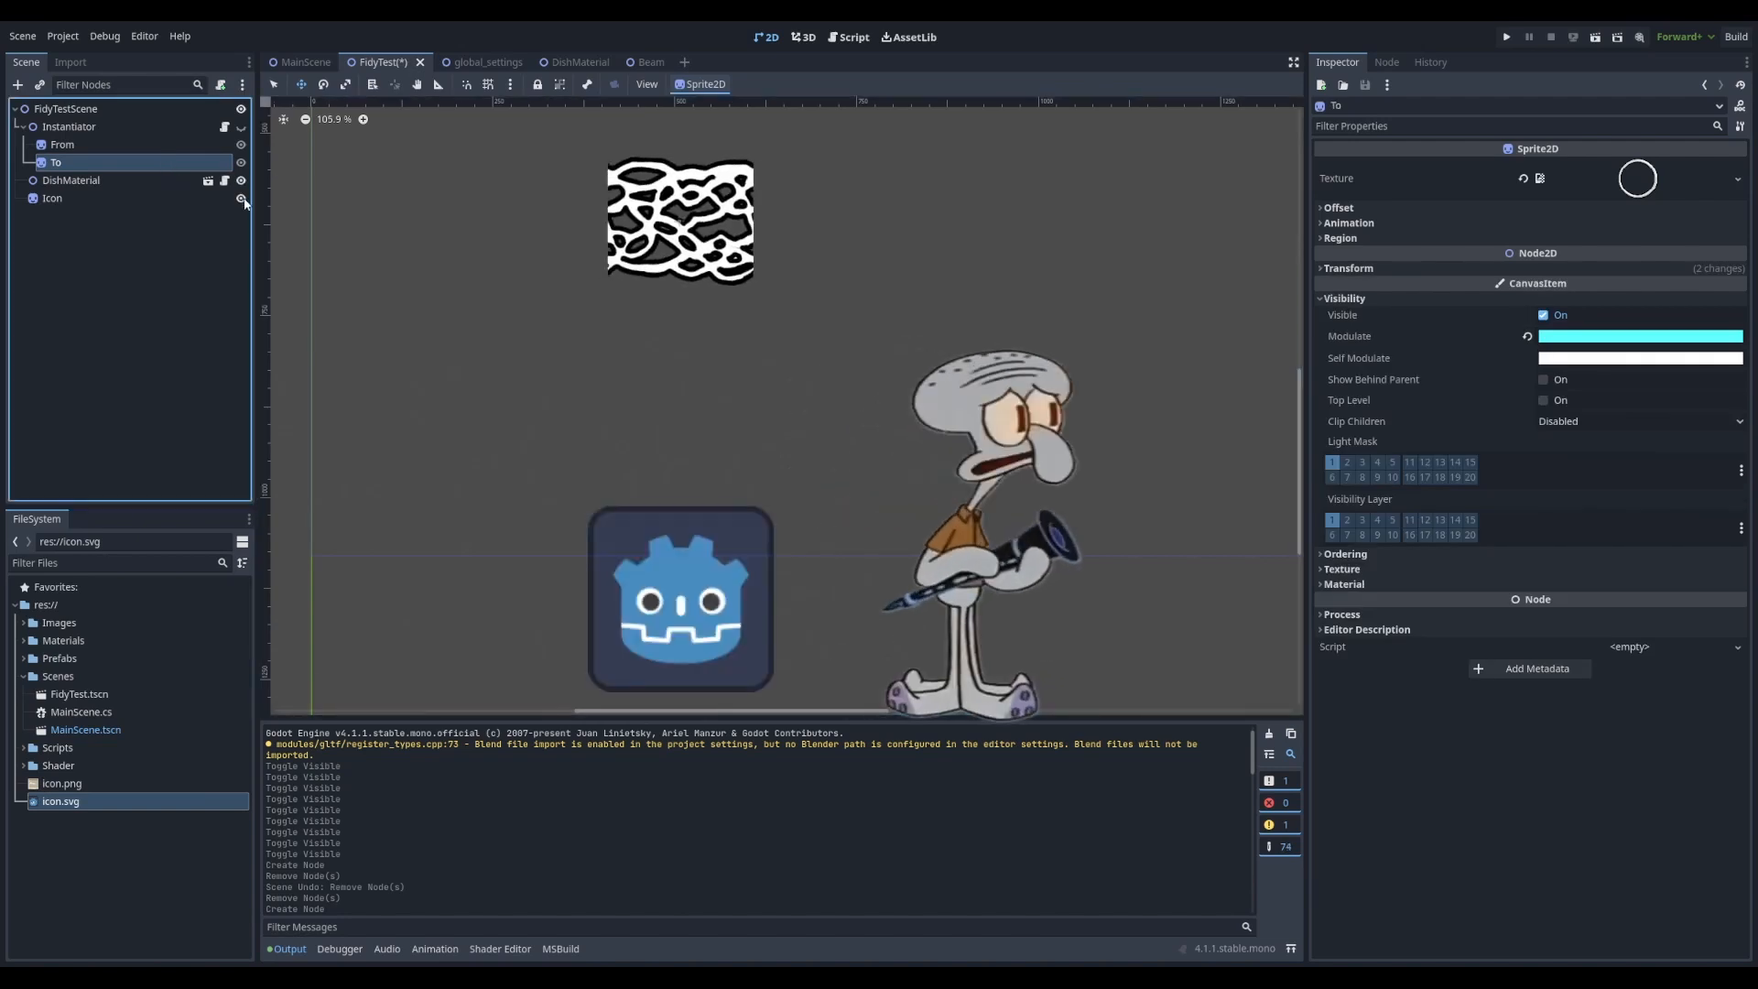